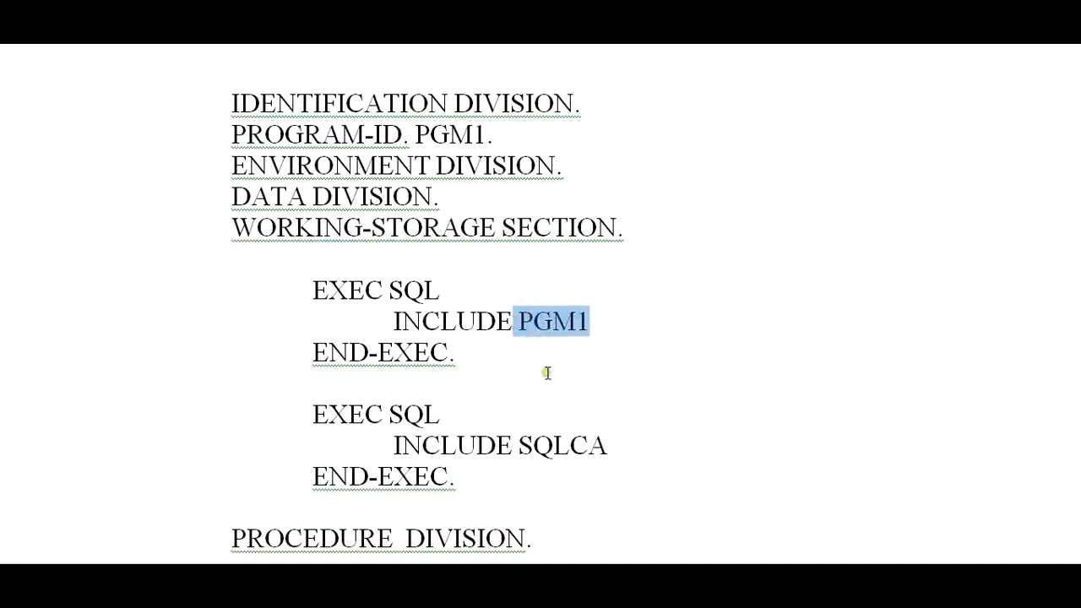
{"action": "mouse_move", "coordinate": [538, 369]}
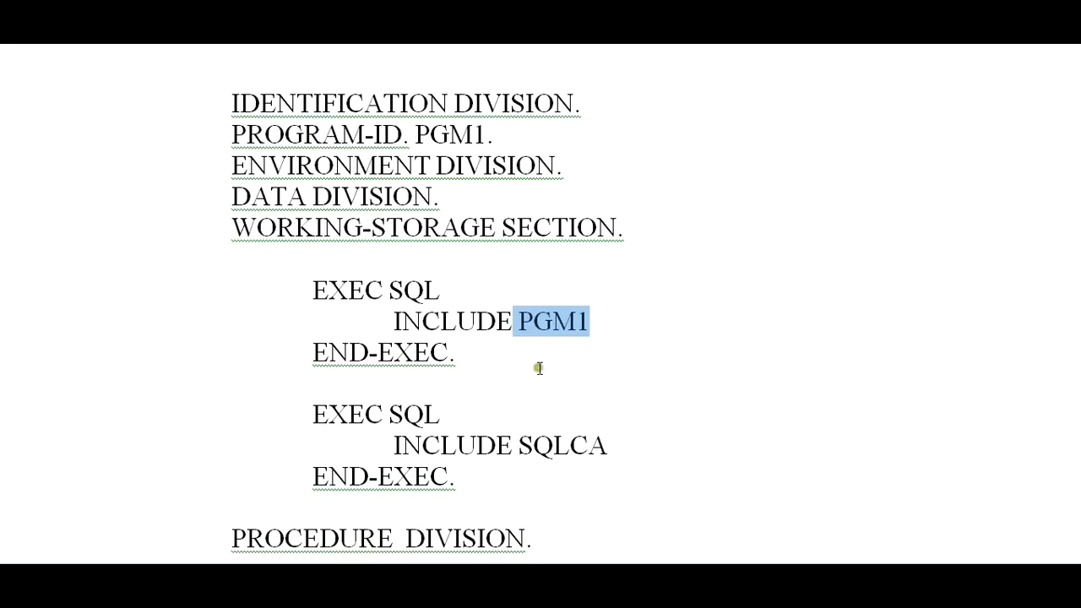
{"action": "mouse_move", "coordinate": [313, 291]}
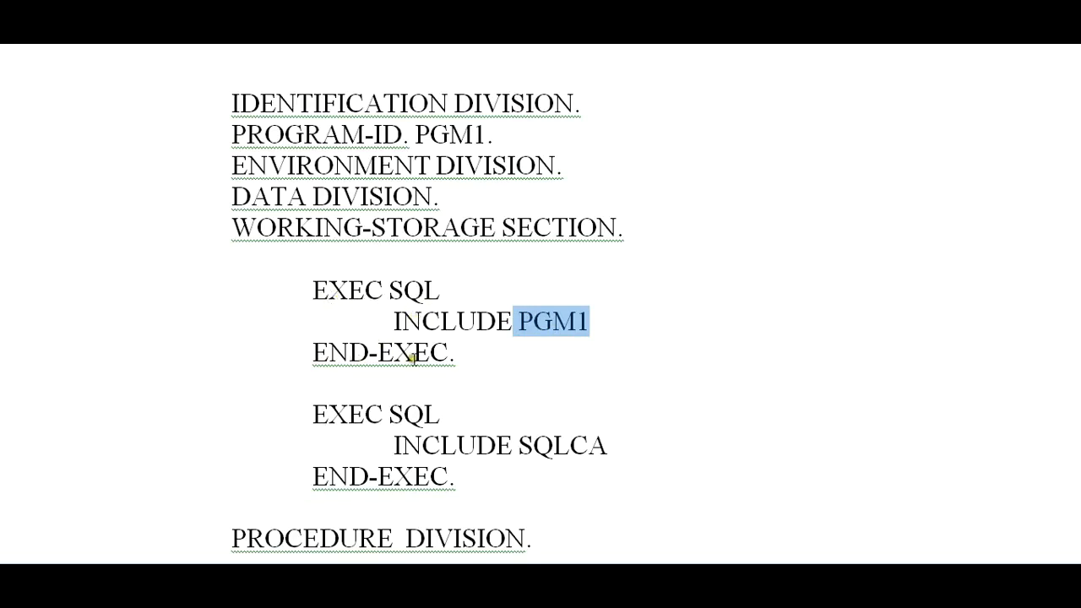
Scroll down to the PROCEDURE DIVISION's EXEC SQL SELECT of employee ID, name and salary
{"action": "scroll", "scroll_direction": "down", "scroll_amount": 3}
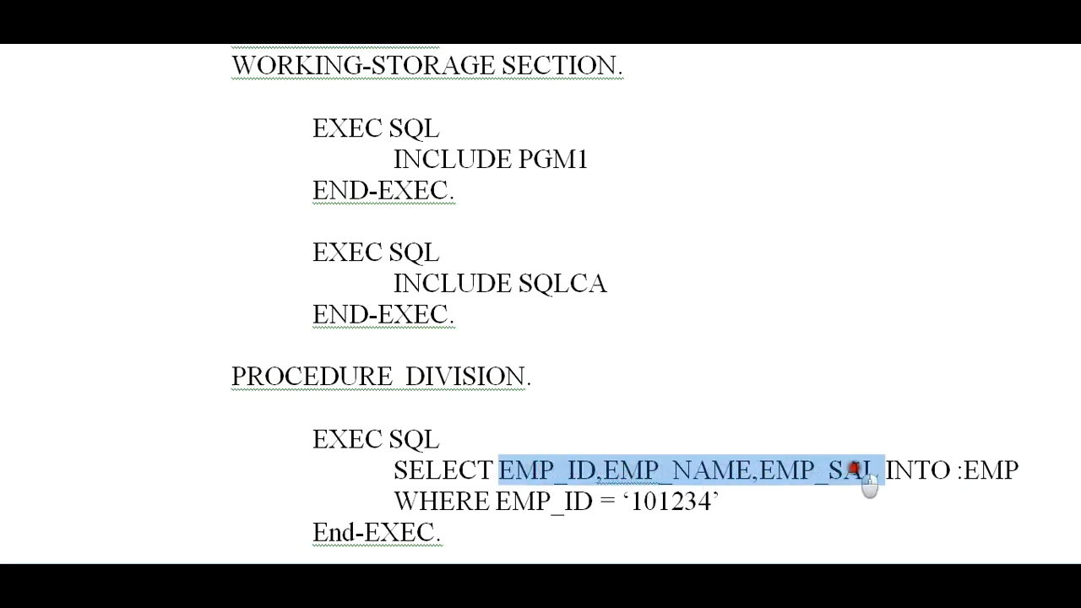
Scroll past DISPLAY :EMP and STOP RUN to the host-variable note and DDL examples heading
{"action": "scroll", "scroll_direction": "down", "scroll_amount": 3}
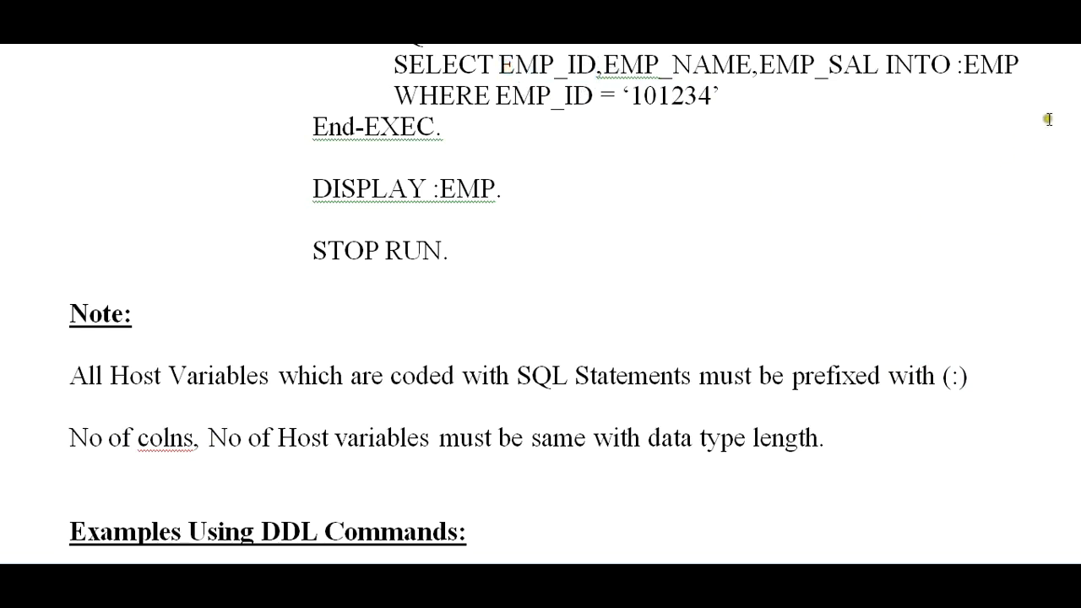
Scroll to page 21 showing INSERT and SELECT examples with host variables
{"action": "scroll", "scroll_direction": "down", "scroll_amount": 3}
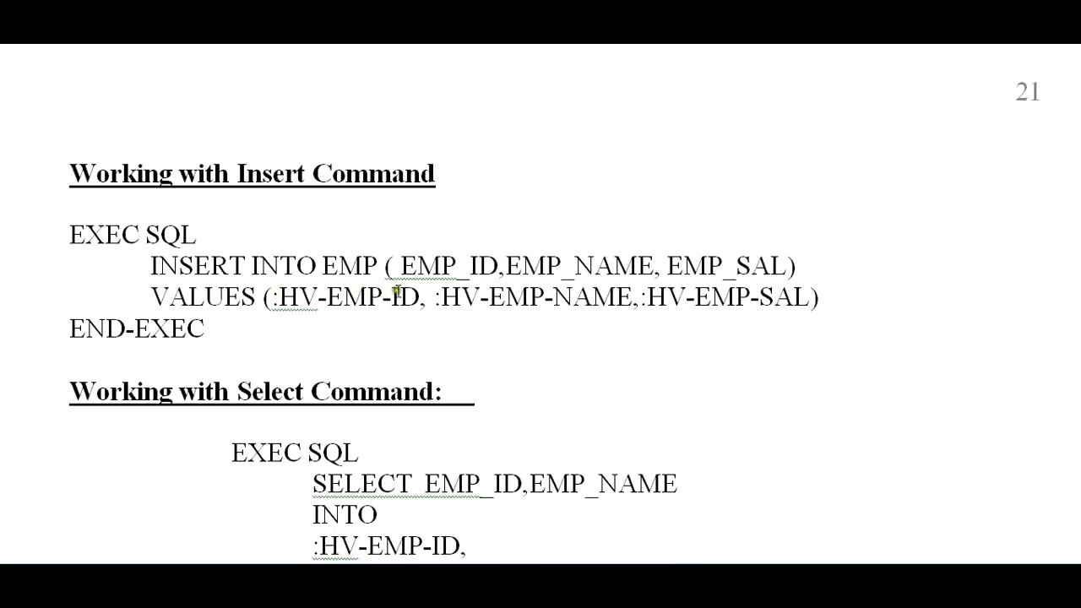
{"action": "mouse_move", "coordinate": [781, 283]}
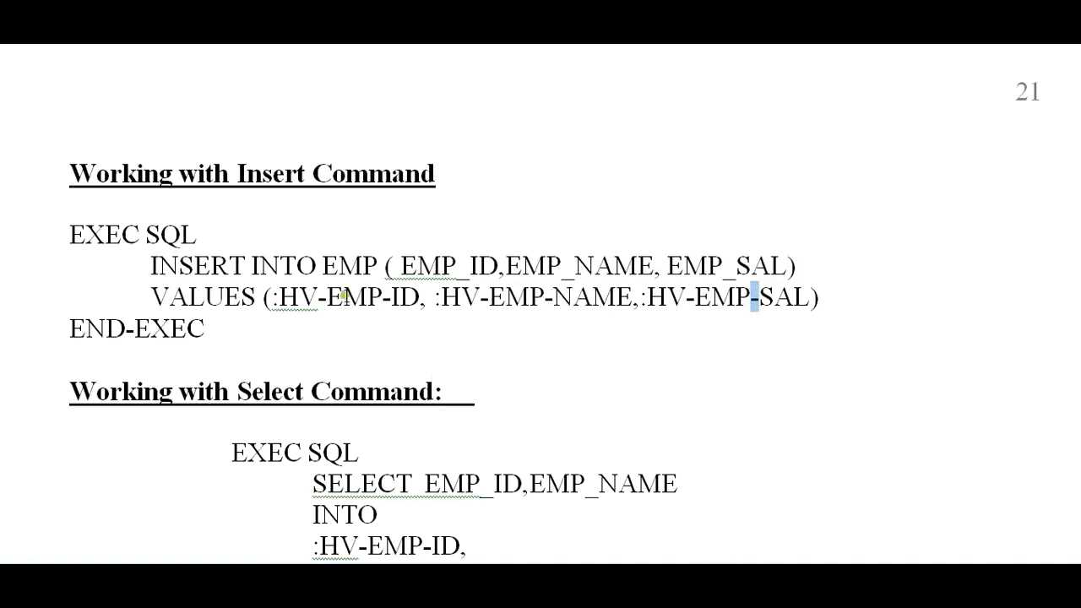
{"action": "mouse_move", "coordinate": [517, 346]}
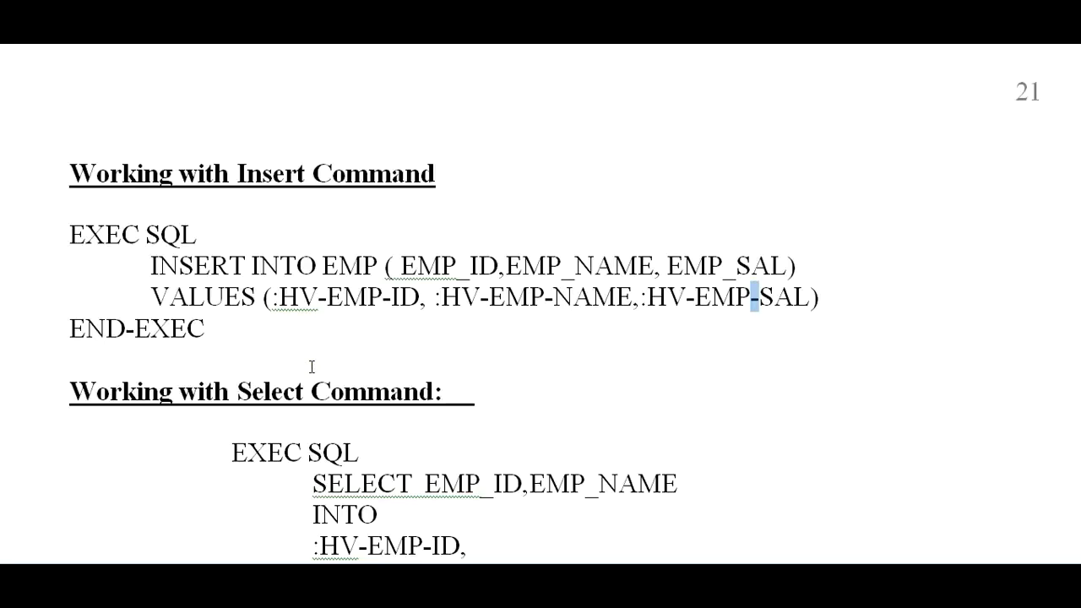
{"action": "scroll", "scroll_direction": "down", "scroll_amount": 3}
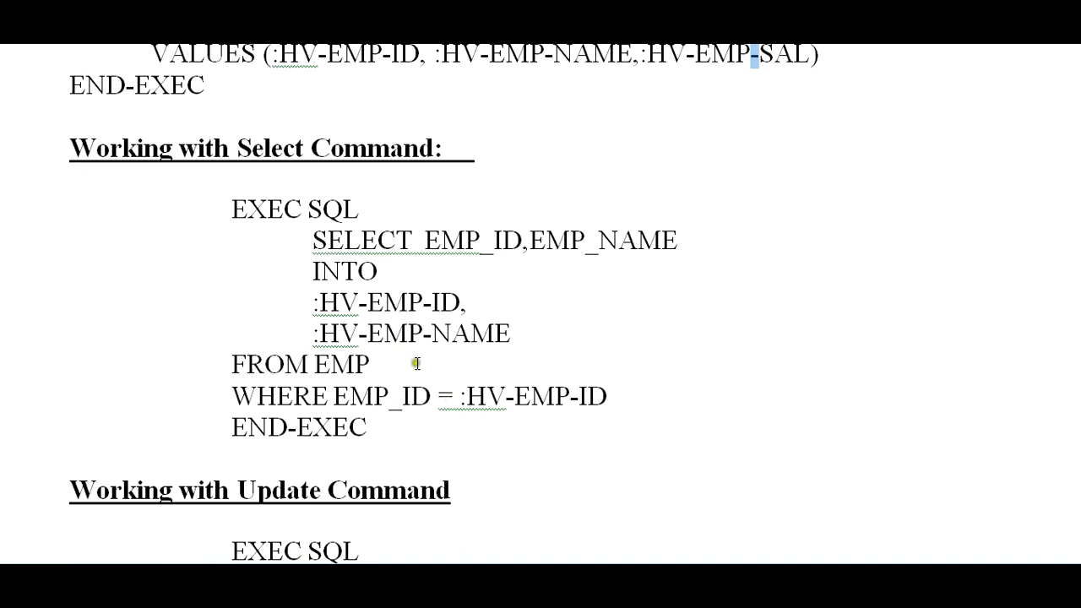
{"action": "scroll", "scroll_direction": "down", "scroll_amount": 3}
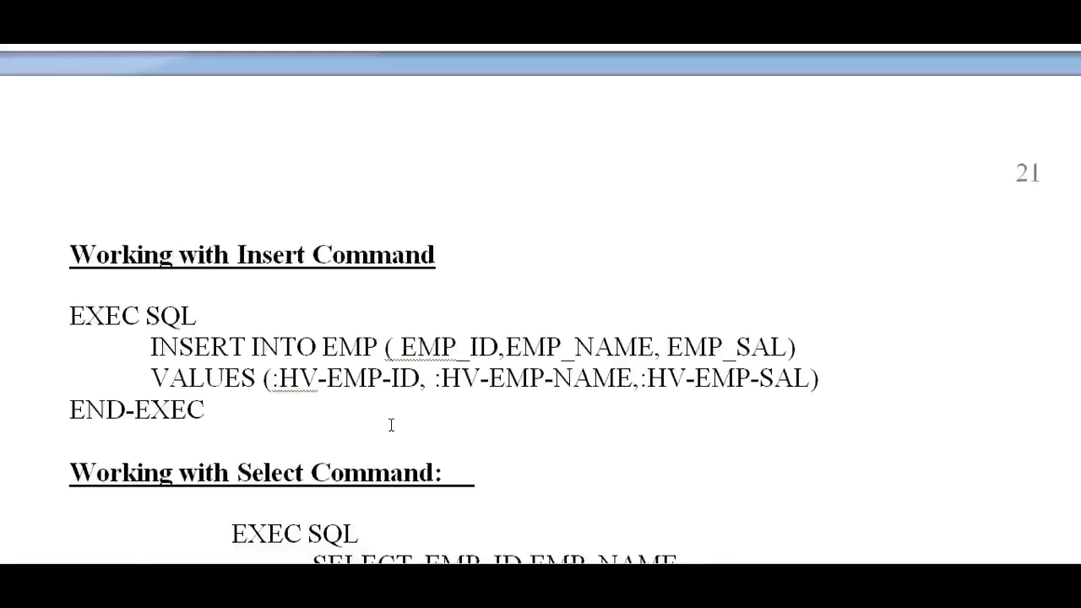
Jump back to the top showing the IDENTIFICATION through WORKING-STORAGE divisions
{"action": "key", "text": "Right"}
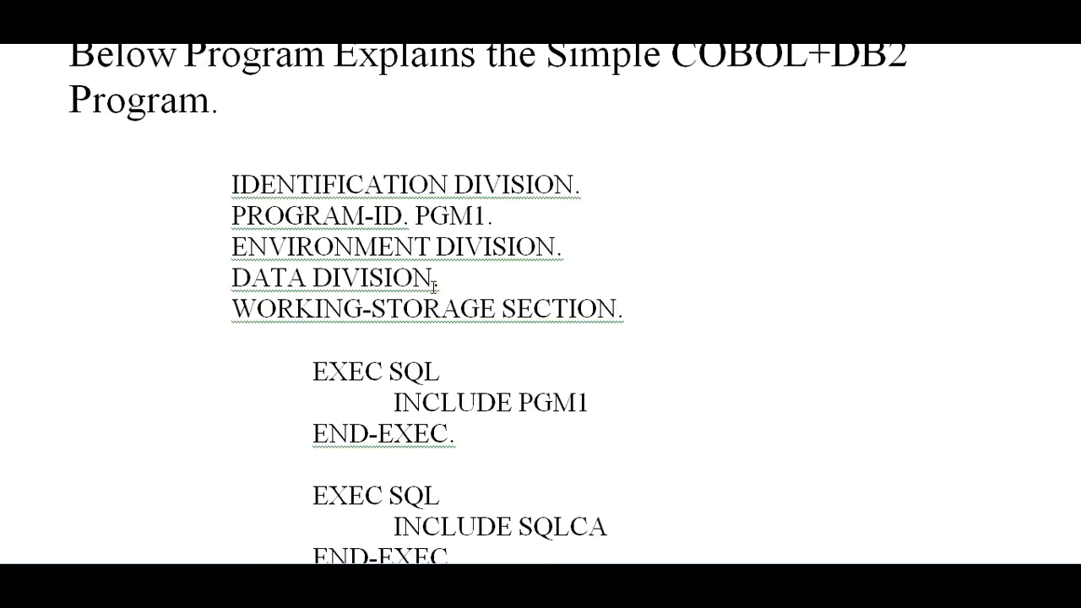